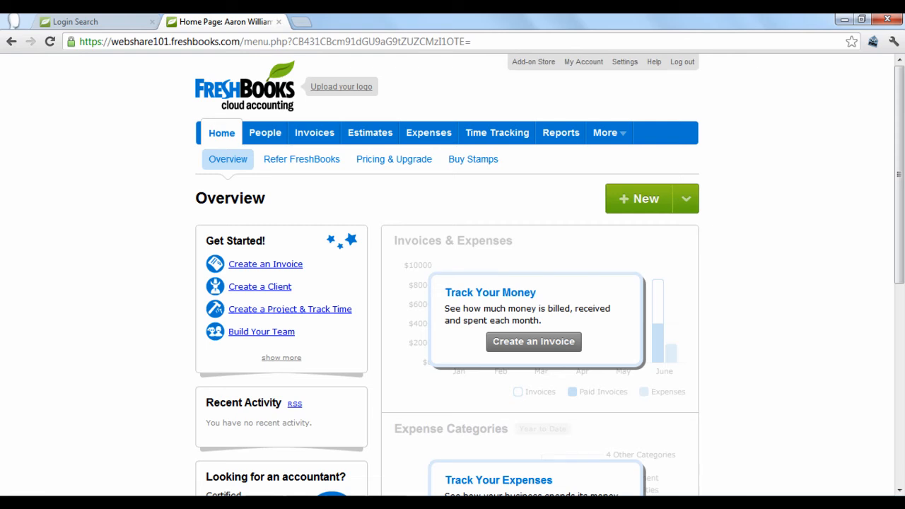
pyautogui.moveTo(266, 264)
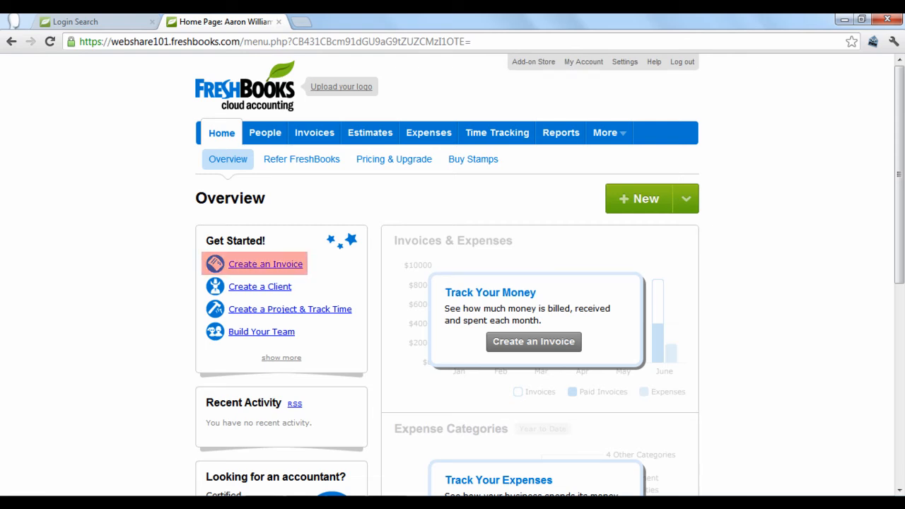
pyautogui.moveTo(260, 286)
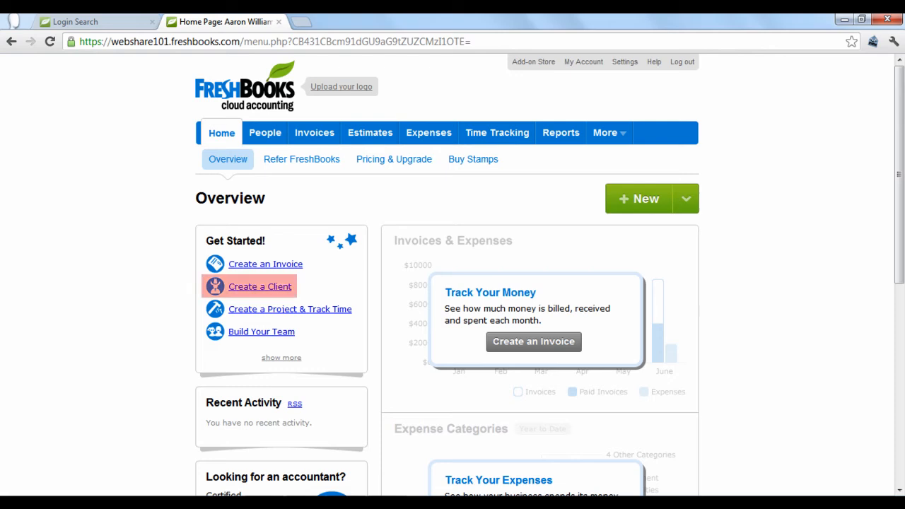
pyautogui.moveTo(290, 308)
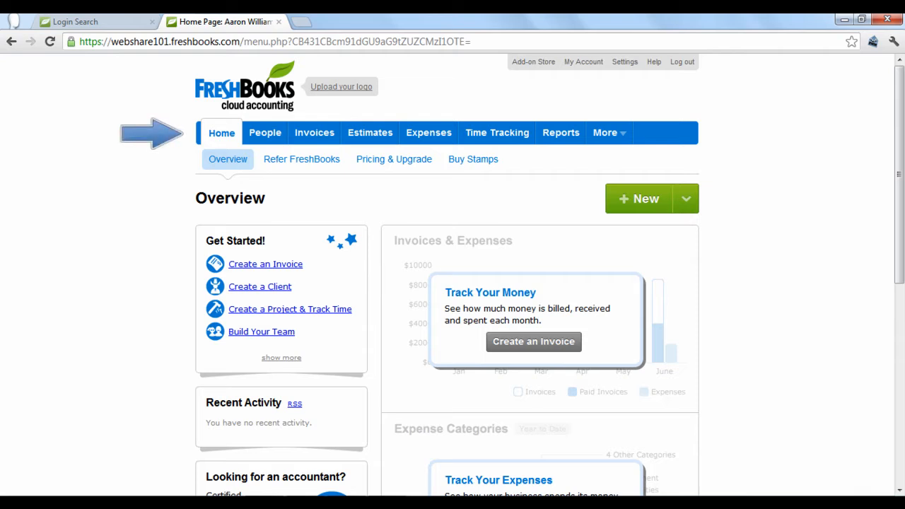
pyautogui.moveTo(311, 192)
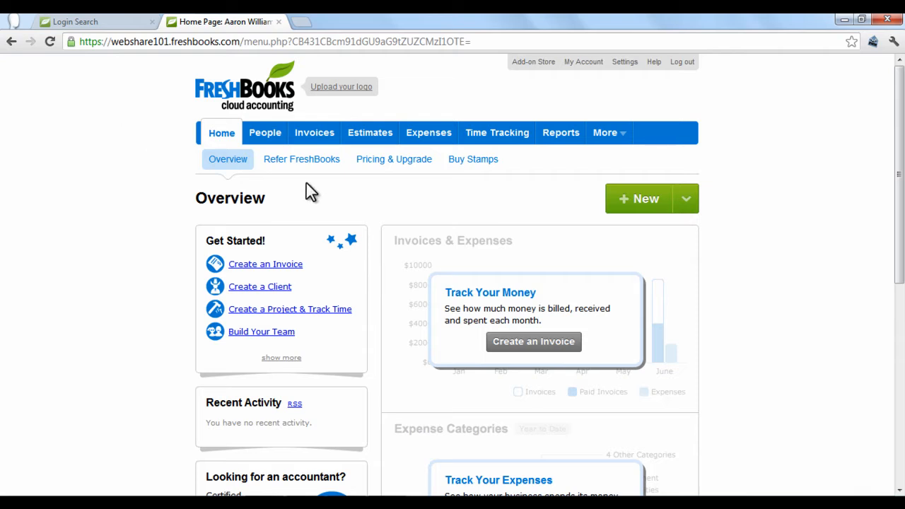
pyautogui.moveTo(497, 133)
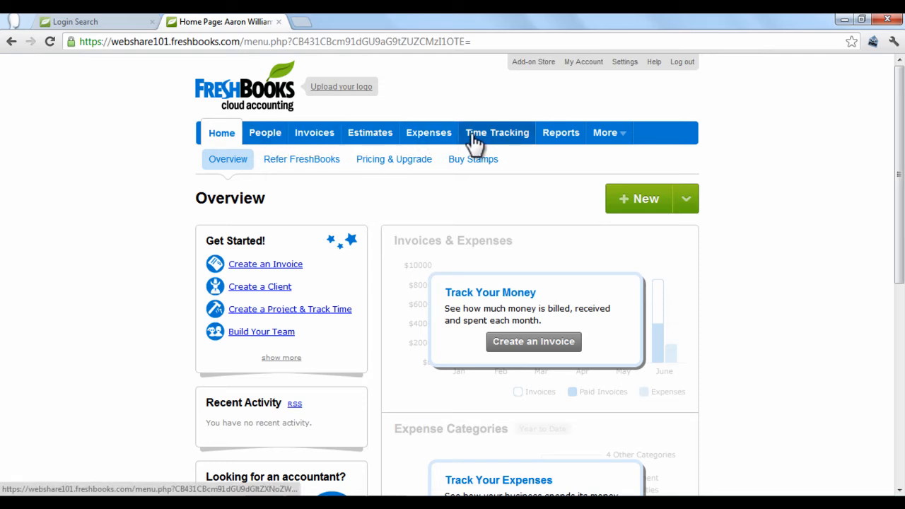
# Reach Settings > Tabs & Permissions via the More menu's manage tabs option, leaving all checkboxes unchanged
pyautogui.click(605, 133)
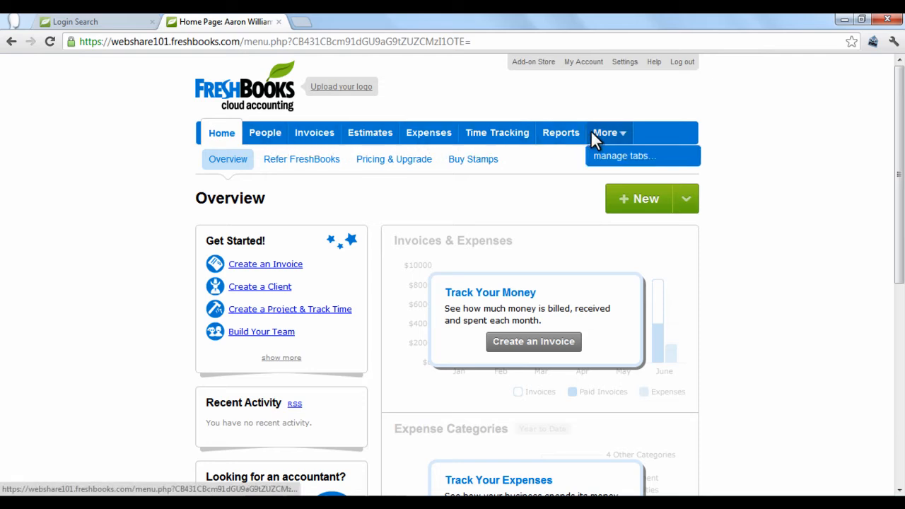
pyautogui.moveTo(577, 167)
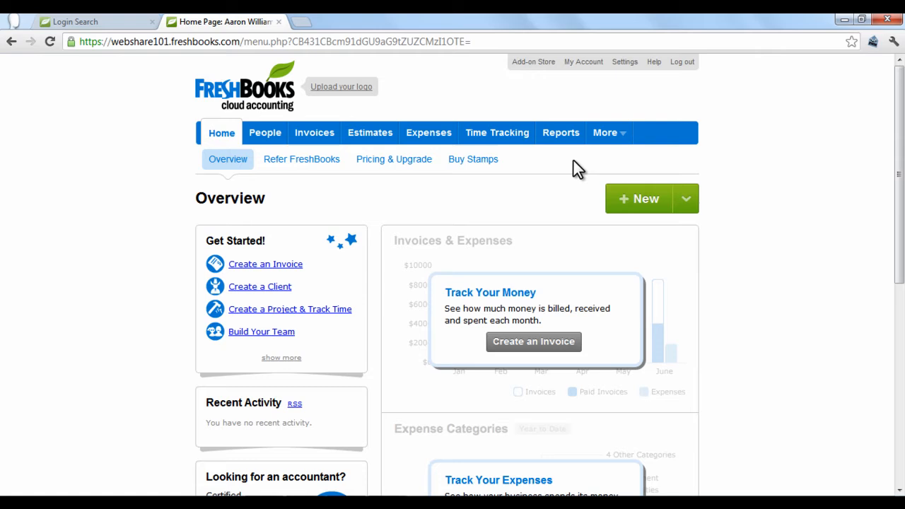
pyautogui.moveTo(667, 200)
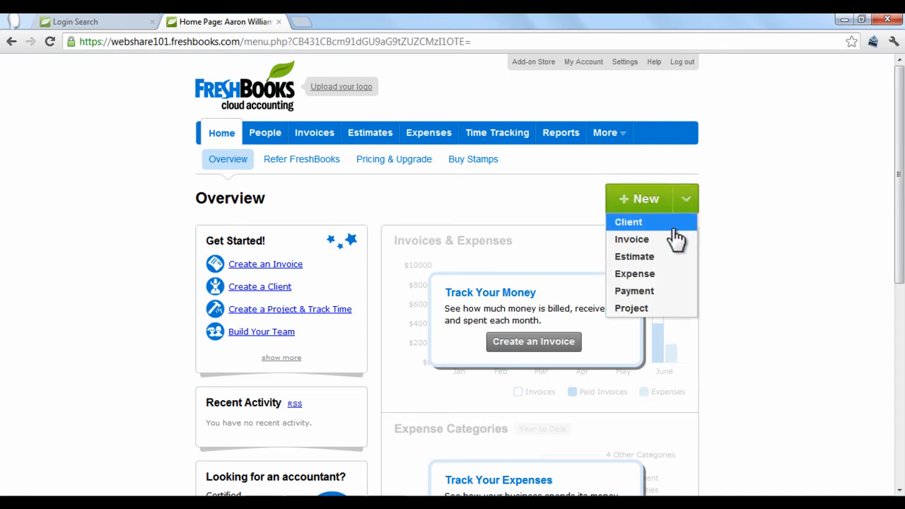
pyautogui.moveTo(721, 198)
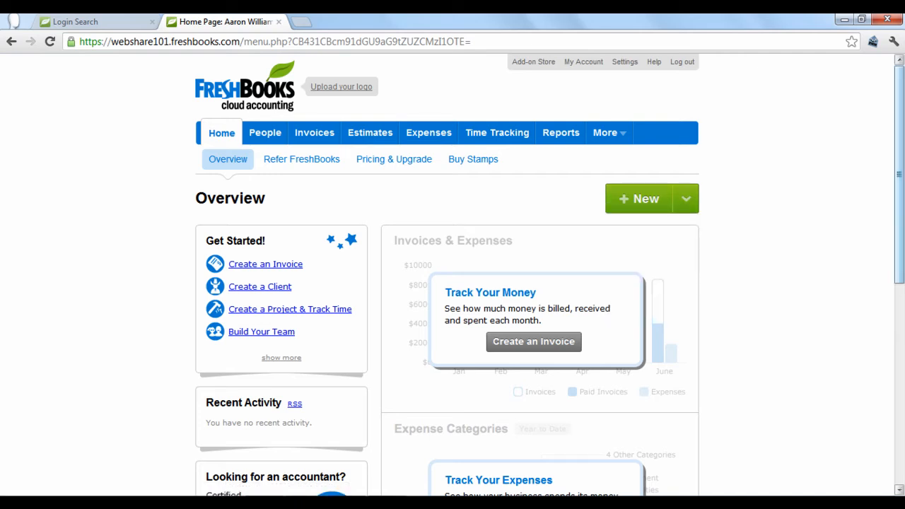
pyautogui.scroll(-3)
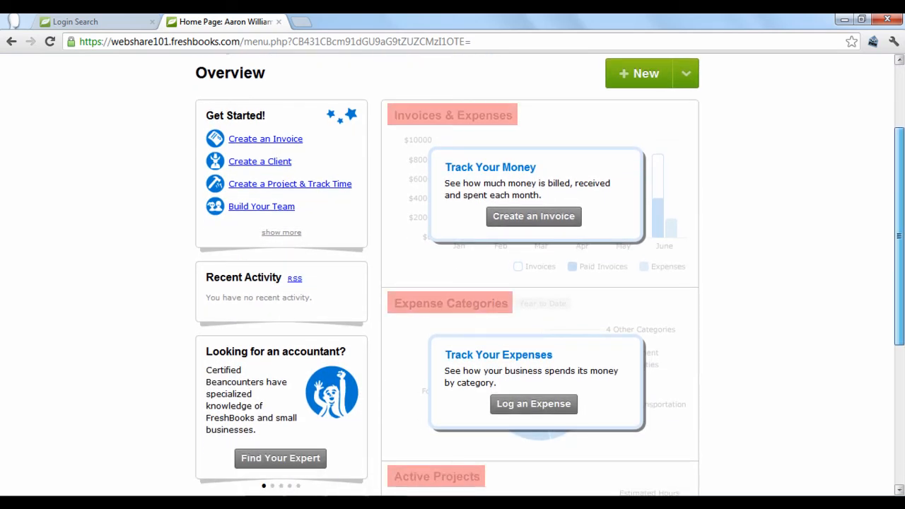
pyautogui.scroll(3)
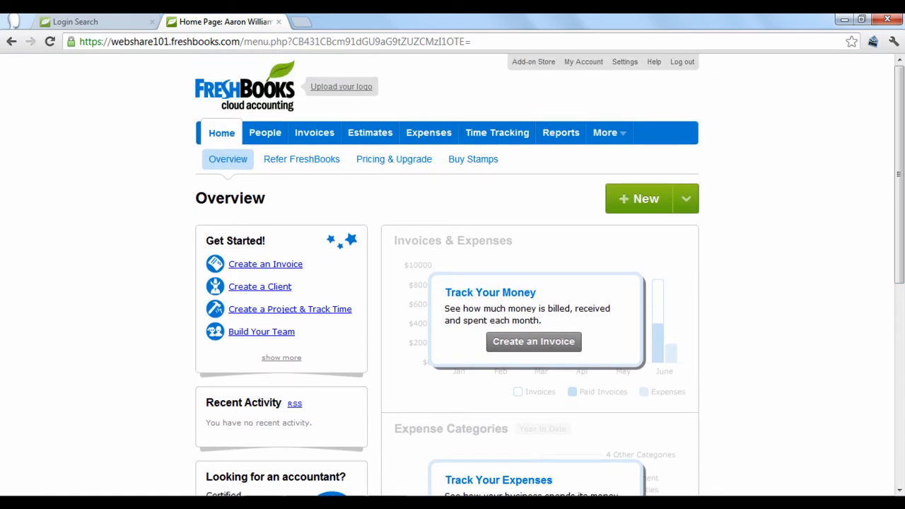
pyautogui.moveTo(760, 143)
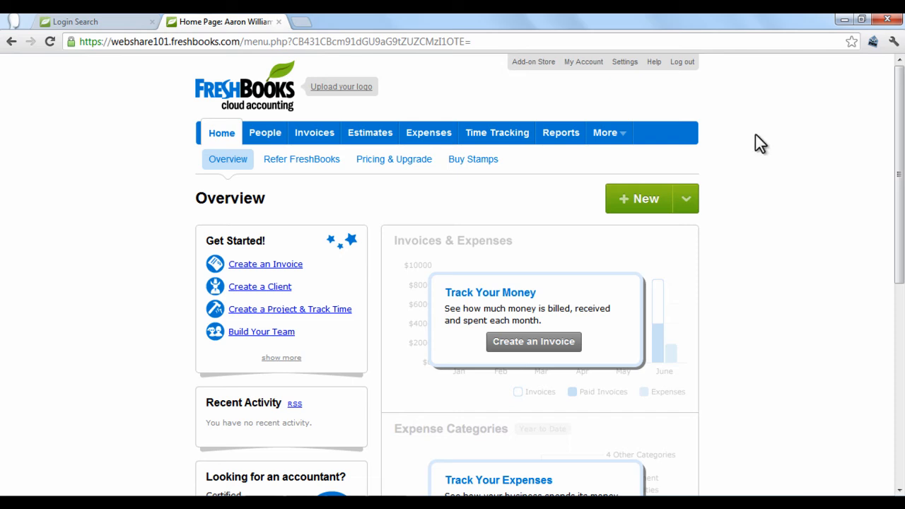
pyautogui.click(605, 133)
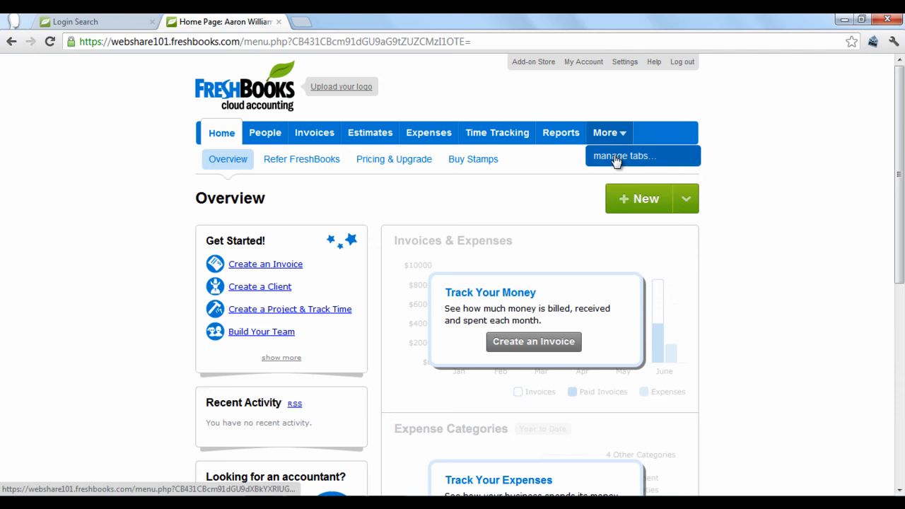
pyautogui.click(624, 155)
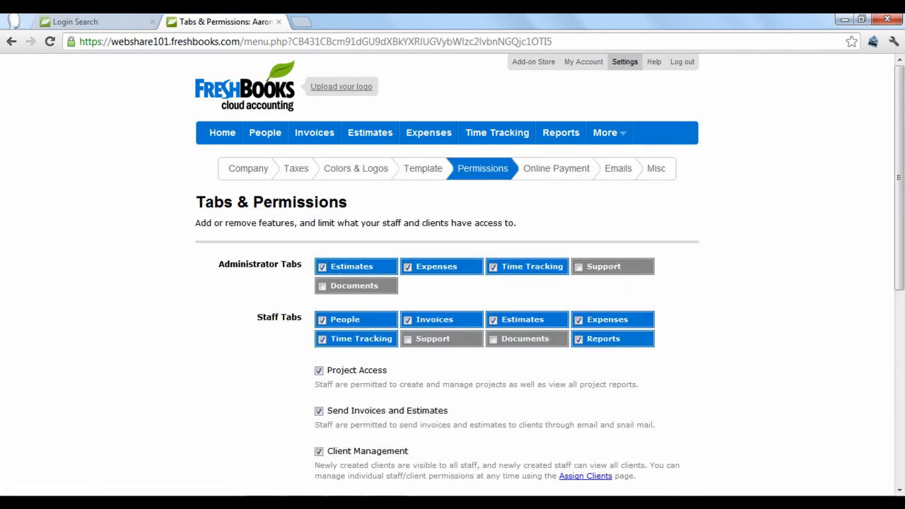